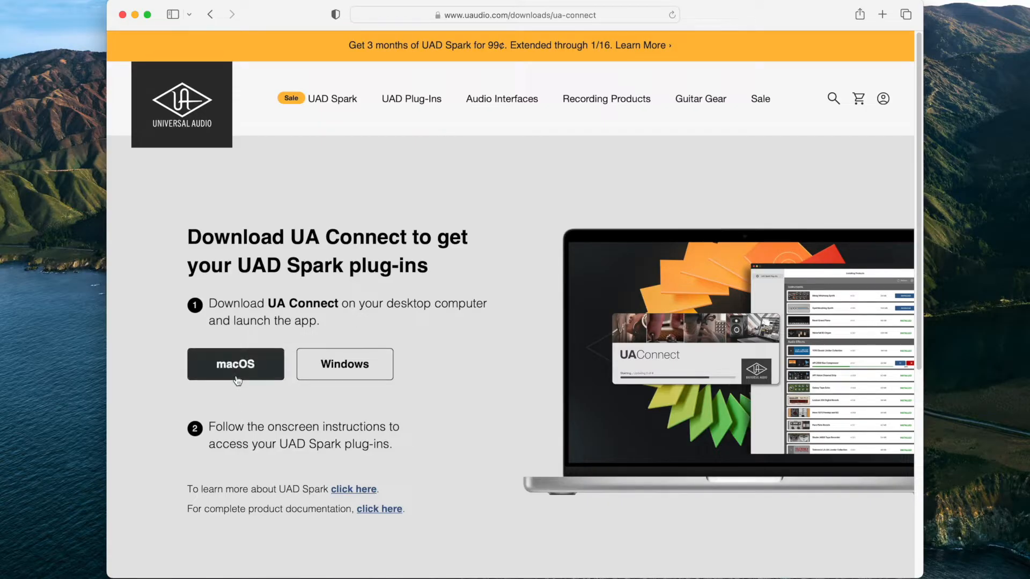
Download the macOS UA Connect installer and reveal the .dmg in Downloads.
click(235, 364)
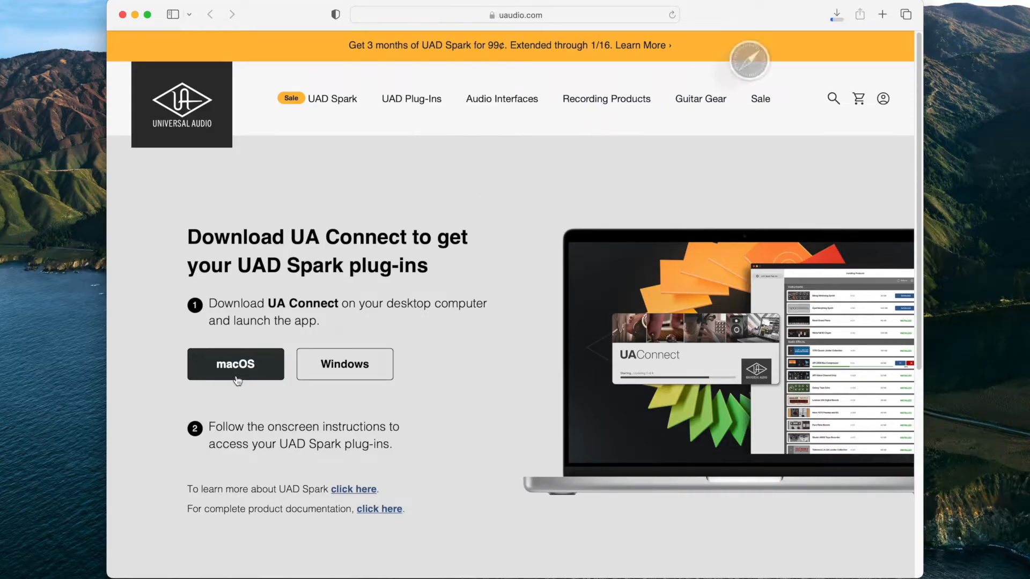
click(235, 364)
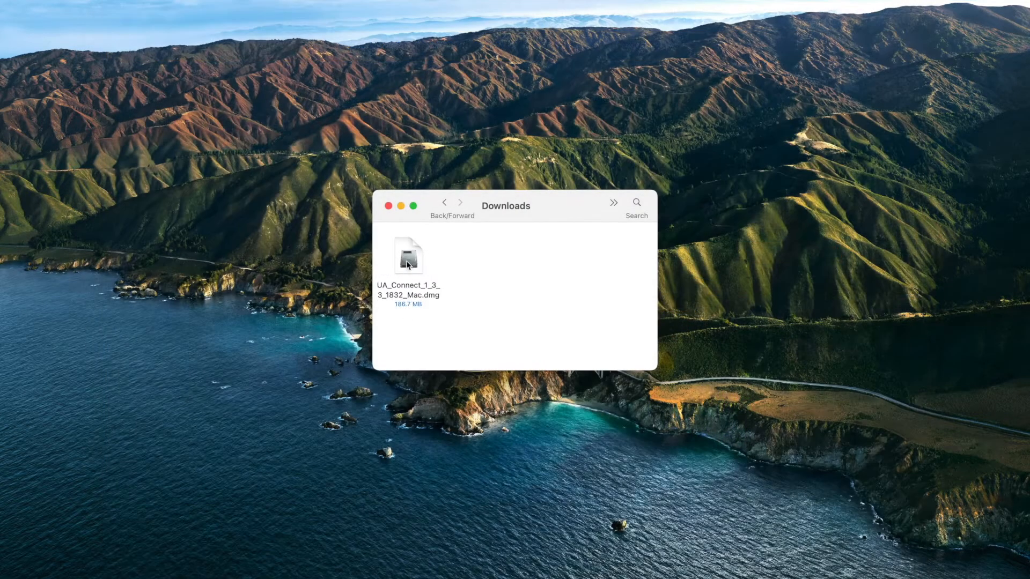
Run the UA Connect disk image, agree to the license, and authorize the UA Cloud Helper.
double_click(407, 255)
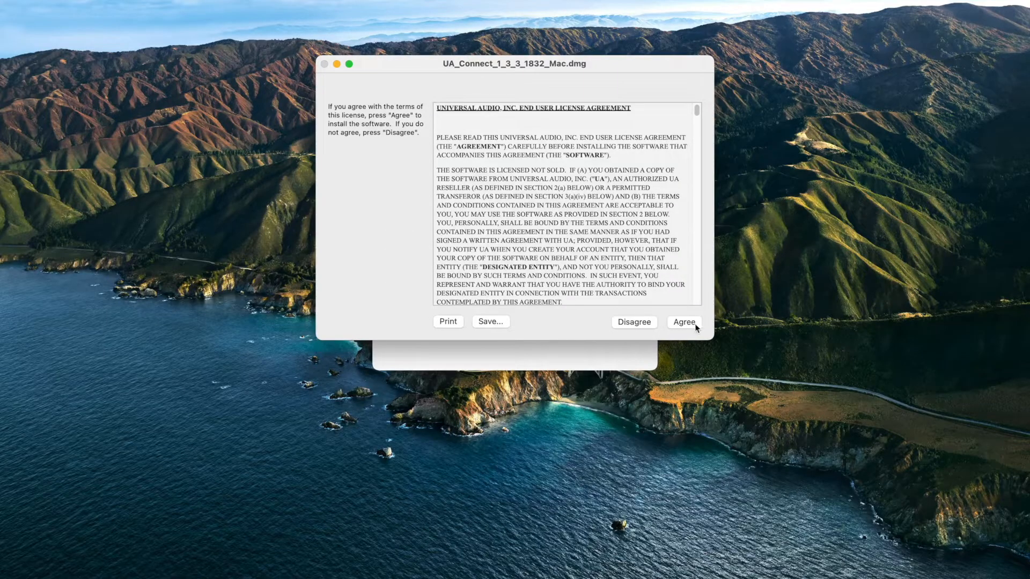
click(682, 322)
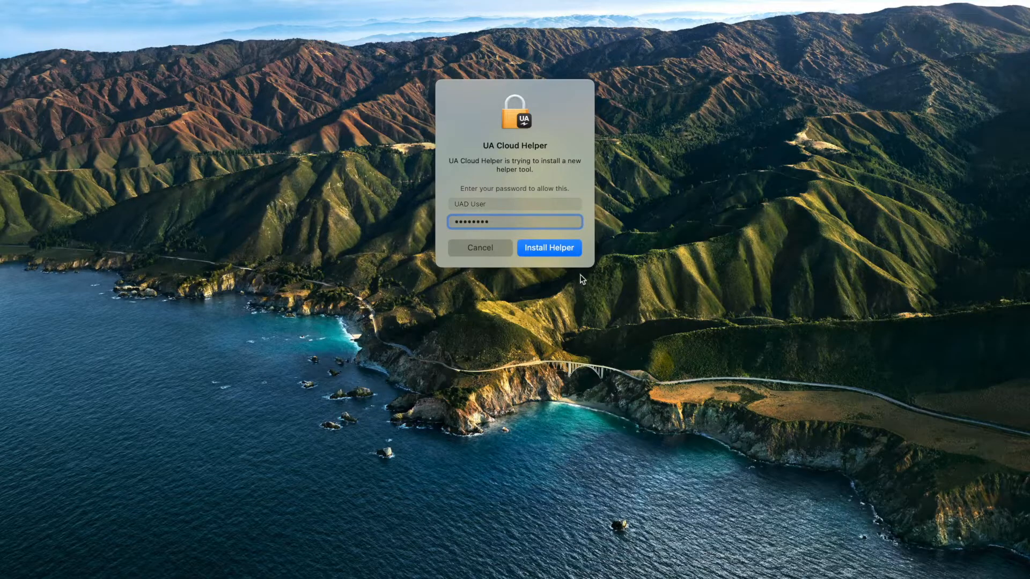
click(548, 248)
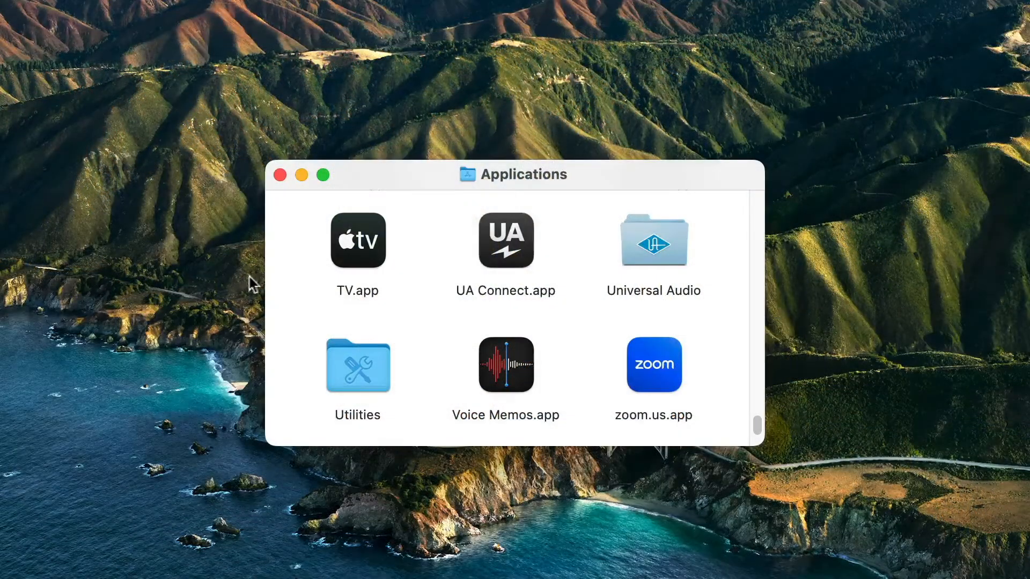
mouse_move(529, 264)
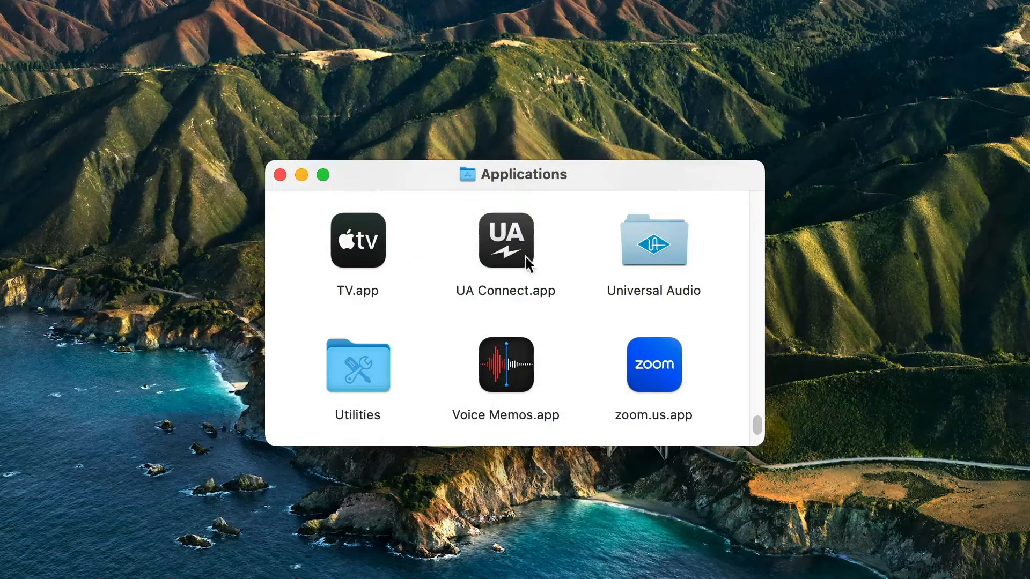
Launch UA Connect.app, close the Applications window, and open UA Connect from the menu bar icon.
click(505, 240)
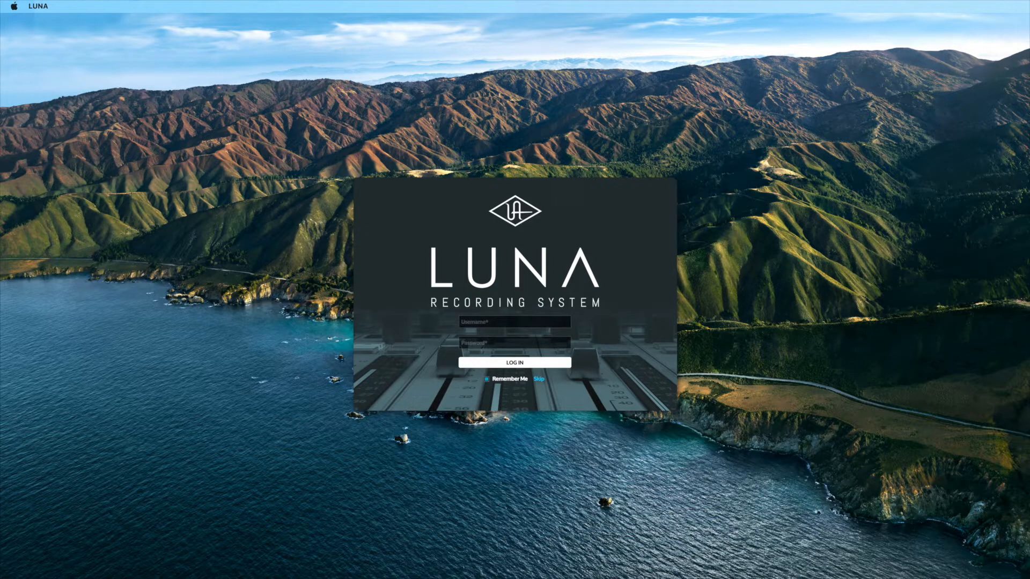
click(139, 6)
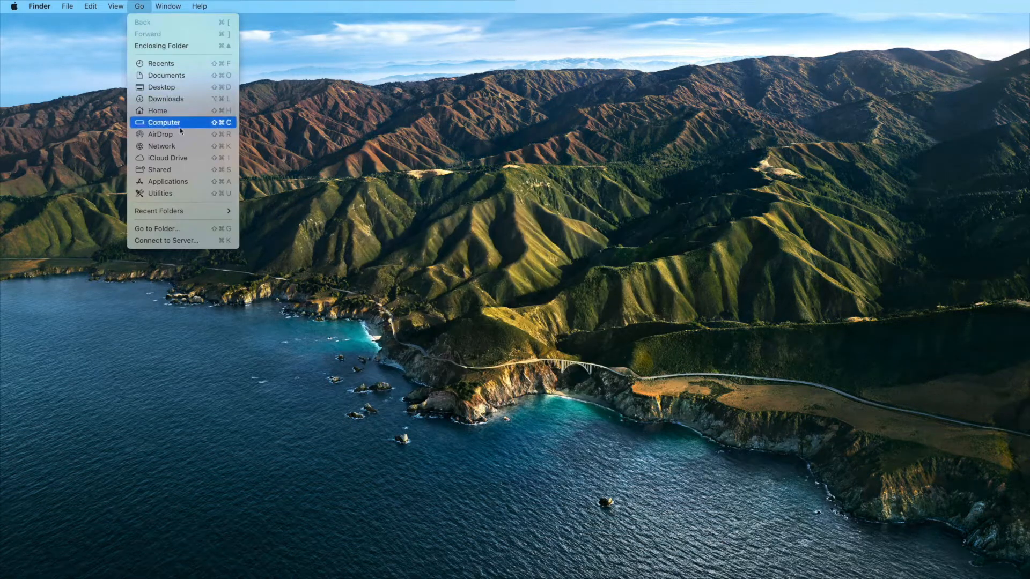
click(166, 182)
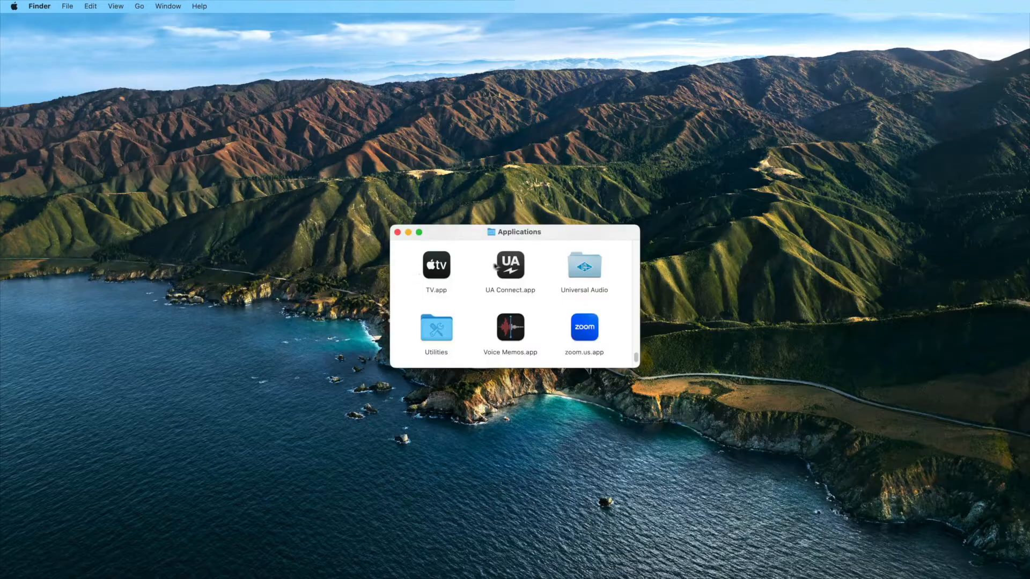
click(509, 266)
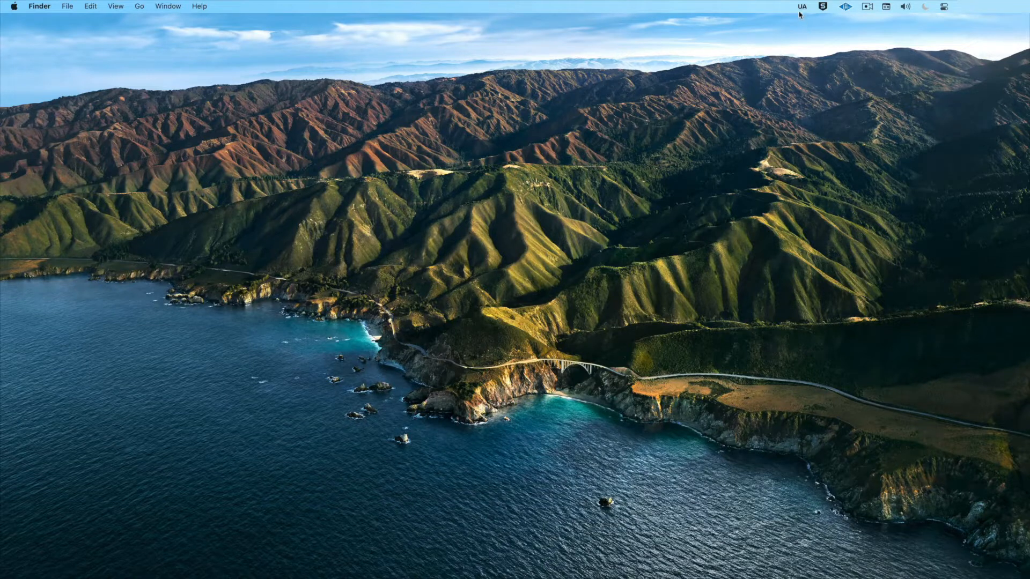
click(801, 6)
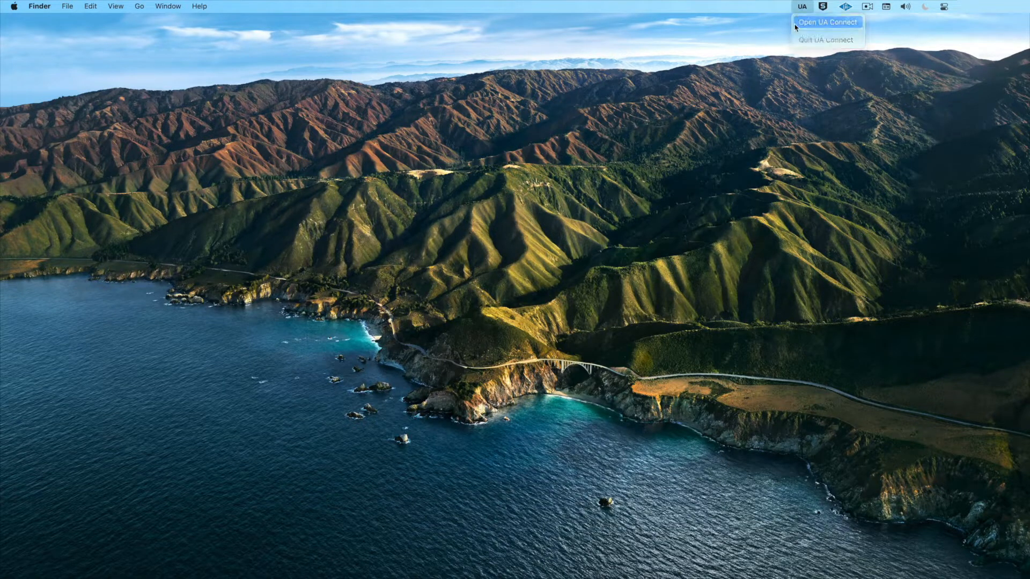
click(827, 21)
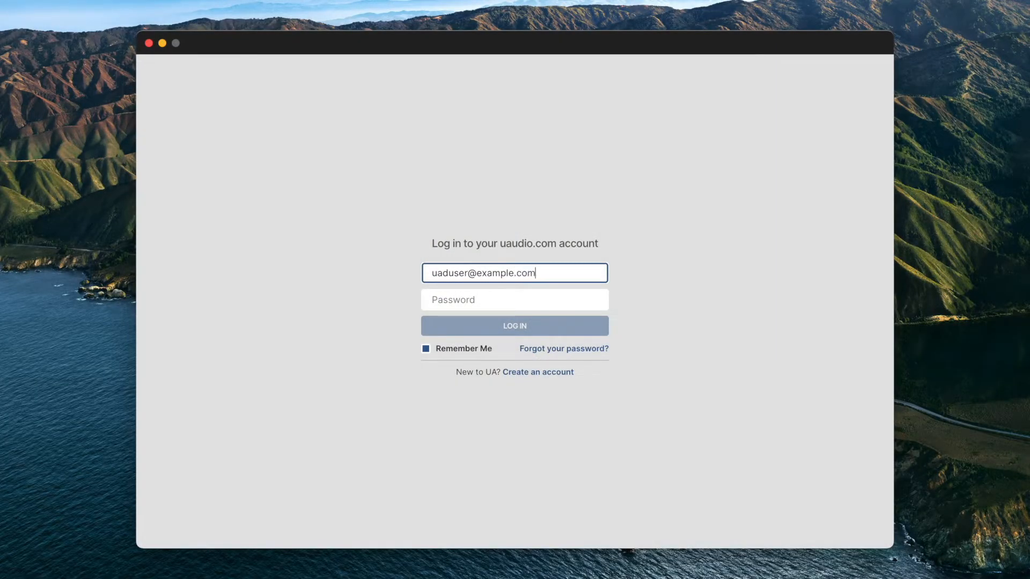
Log in with the uaudio.com email and password, then start the Create an account form.
text(••)
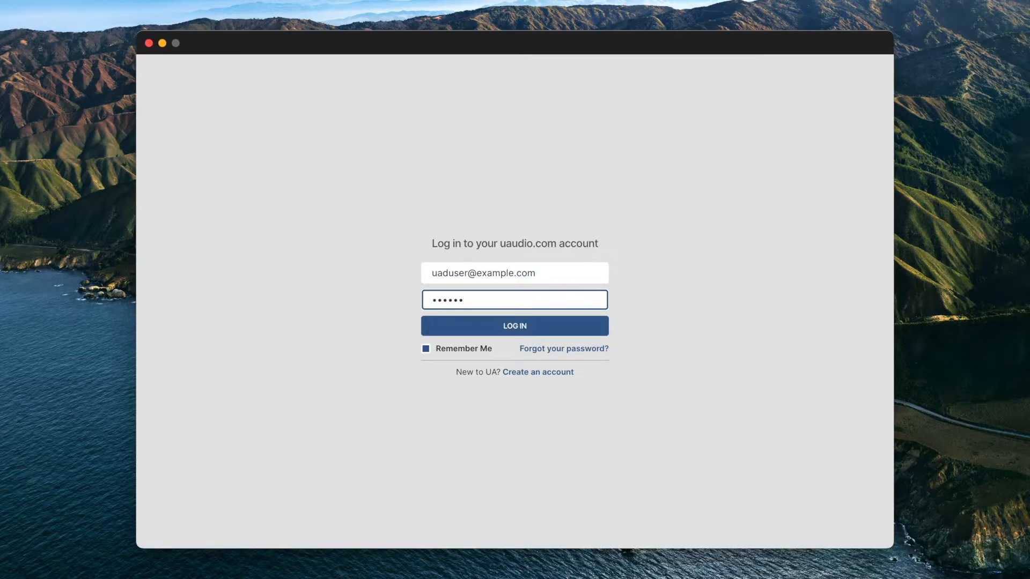
text(••)
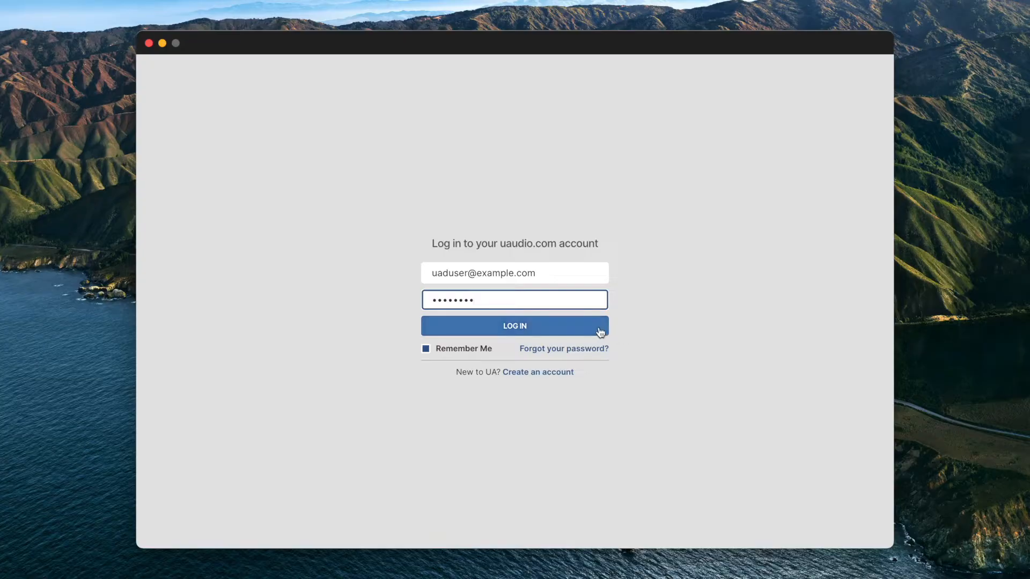
click(514, 325)
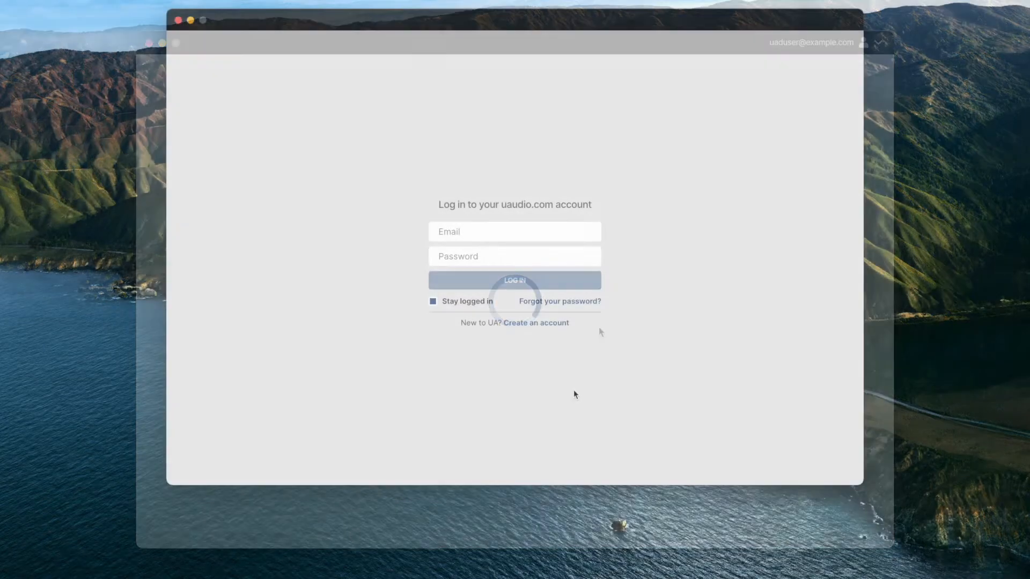
click(515, 280)
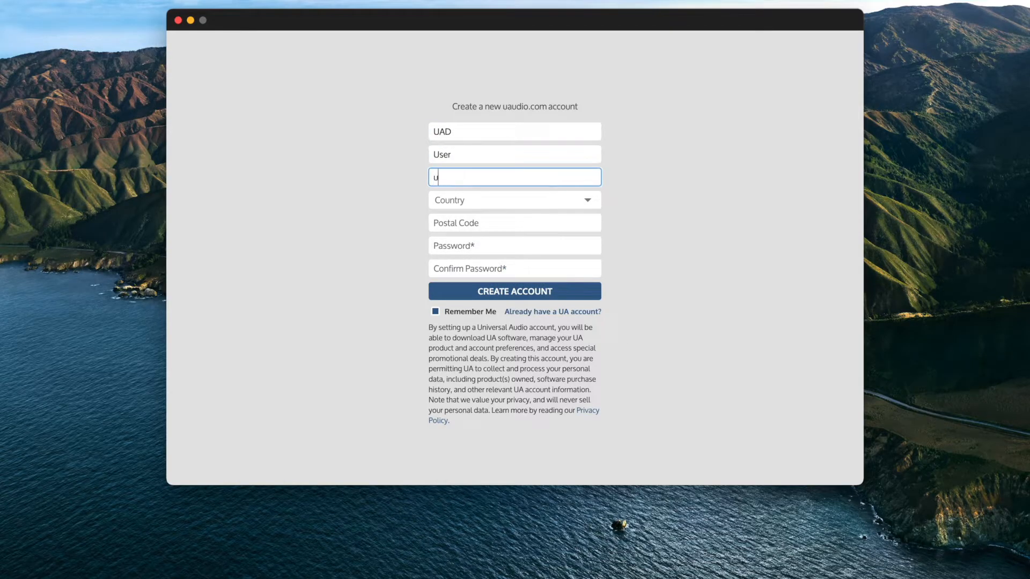
click(514, 290)
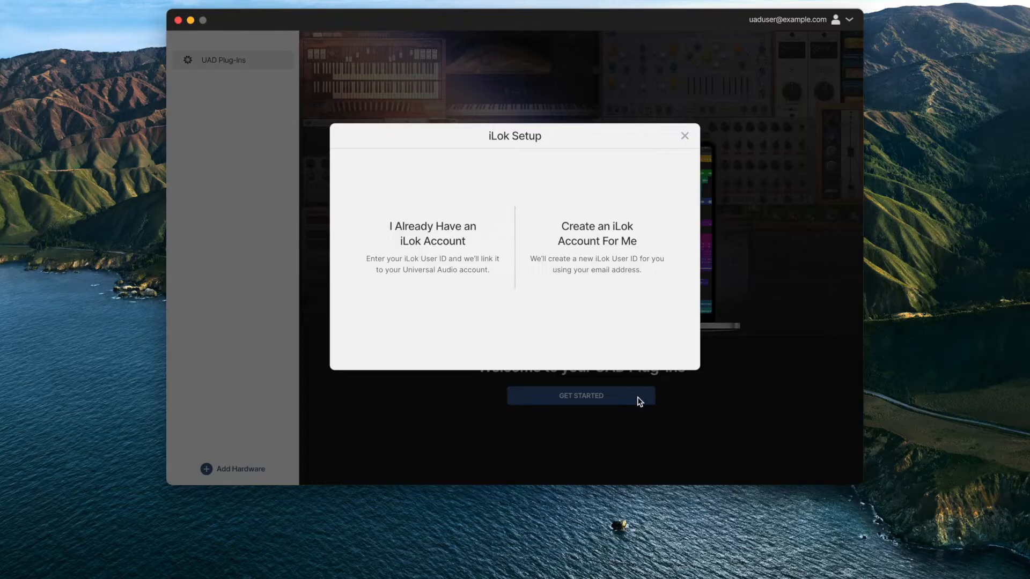
mouse_move(624, 328)
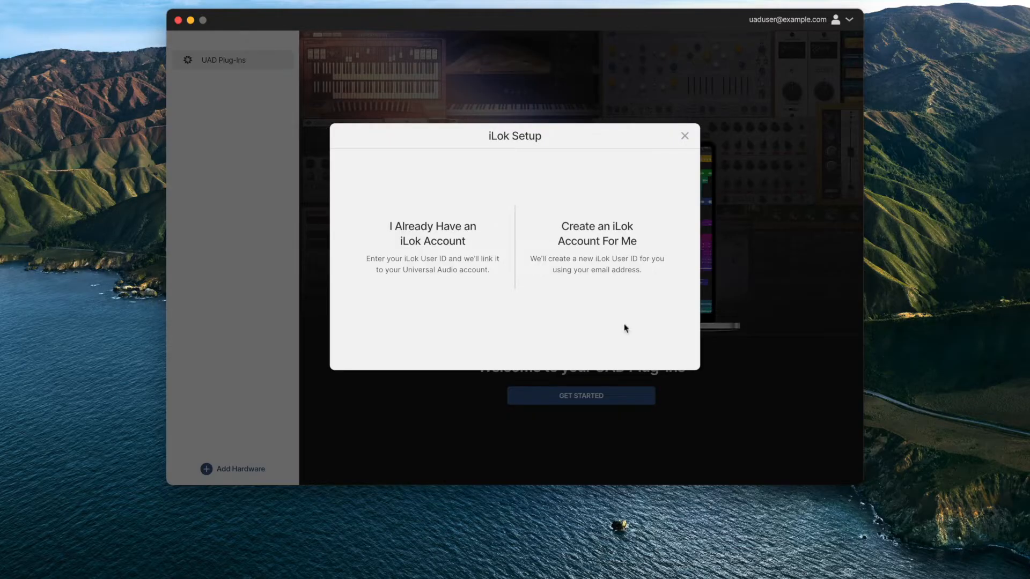
Start iLok setup with Get Started, bringing up the iLok site in Safari.
click(594, 233)
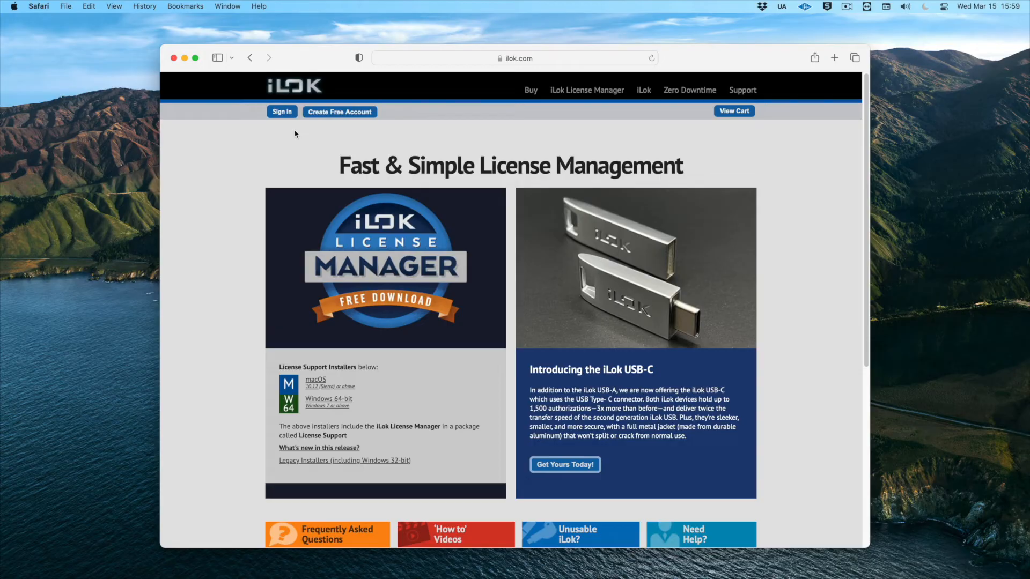
Open ilok.com's account help page and choose to reset the iLok password.
click(282, 111)
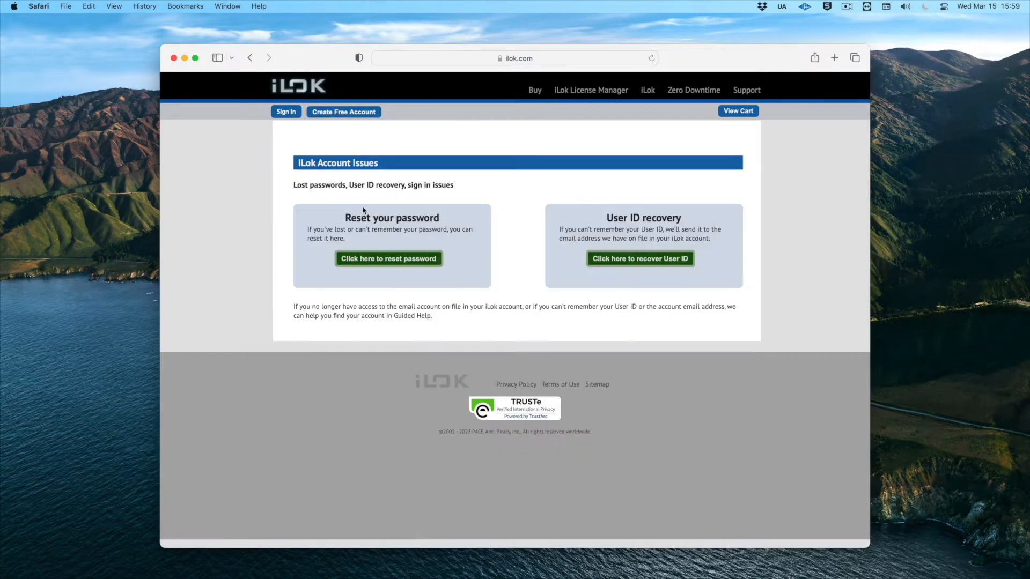
mouse_move(388, 258)
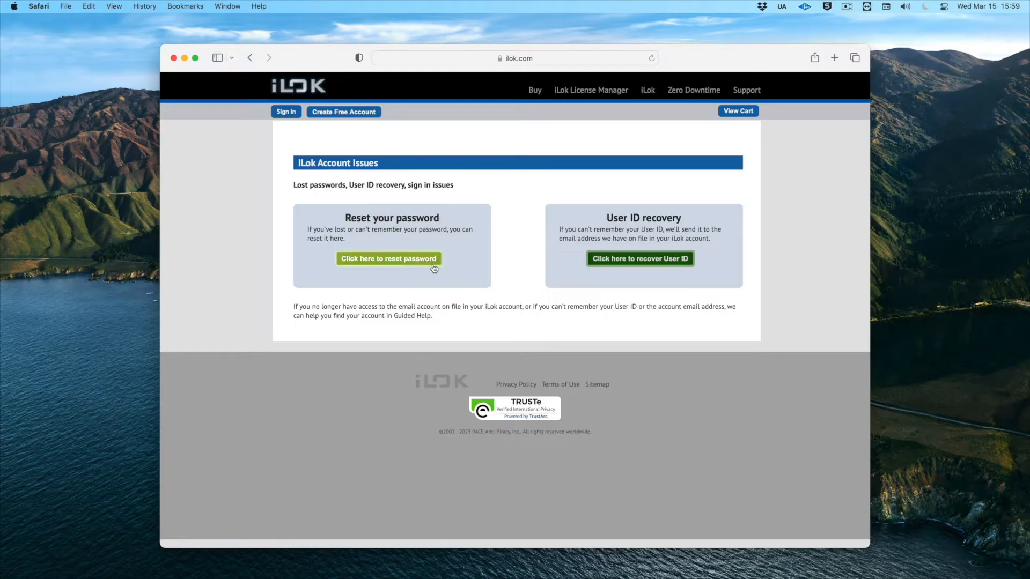
click(388, 258)
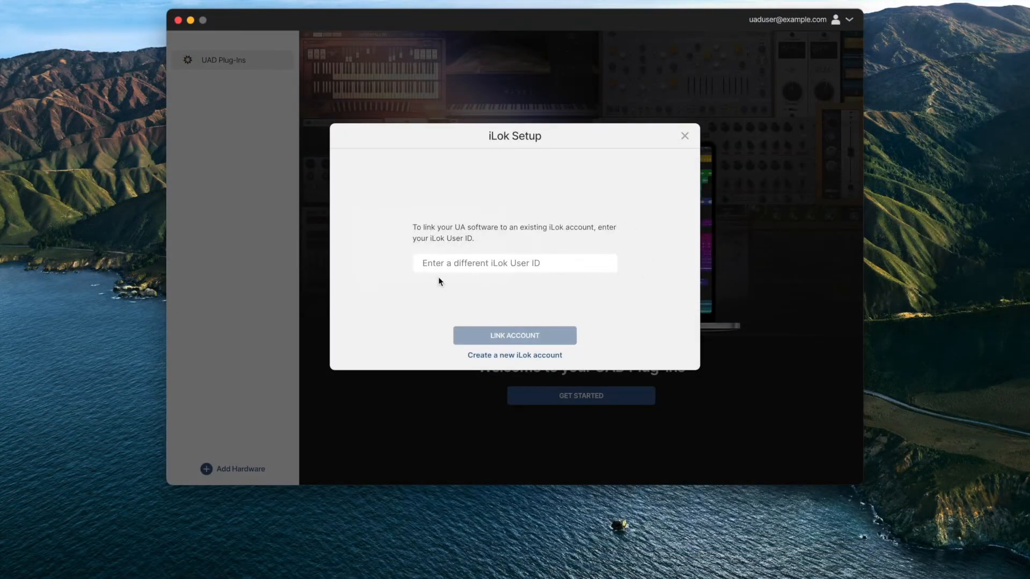
mouse_move(541, 283)
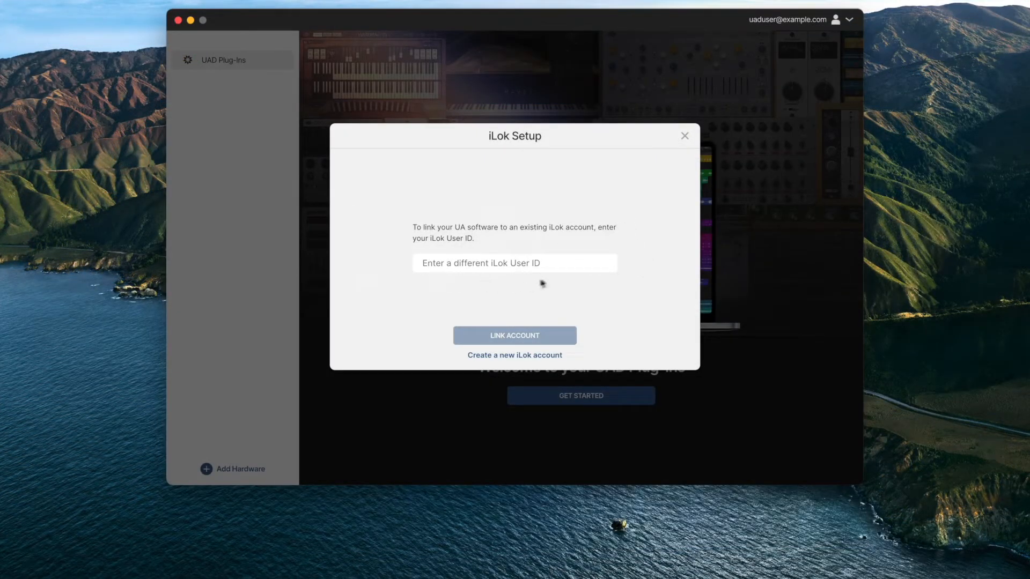
click(514, 262)
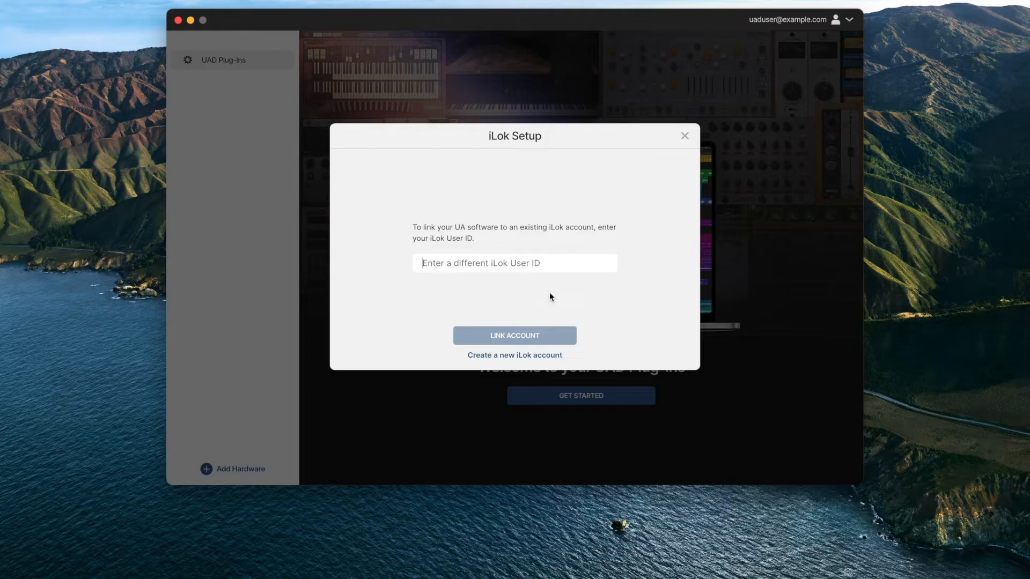
text(uaduser@)
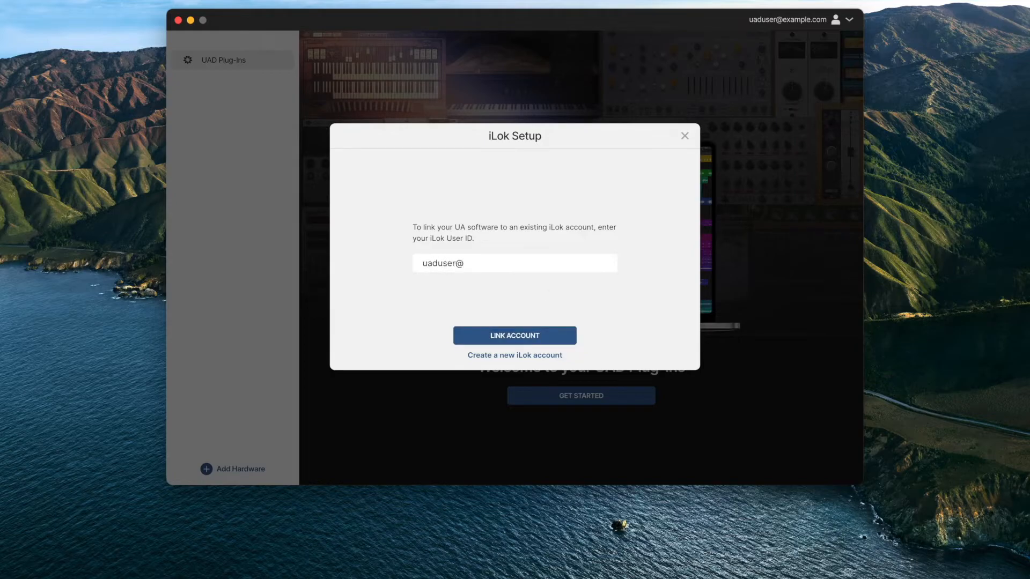
text(example.com)
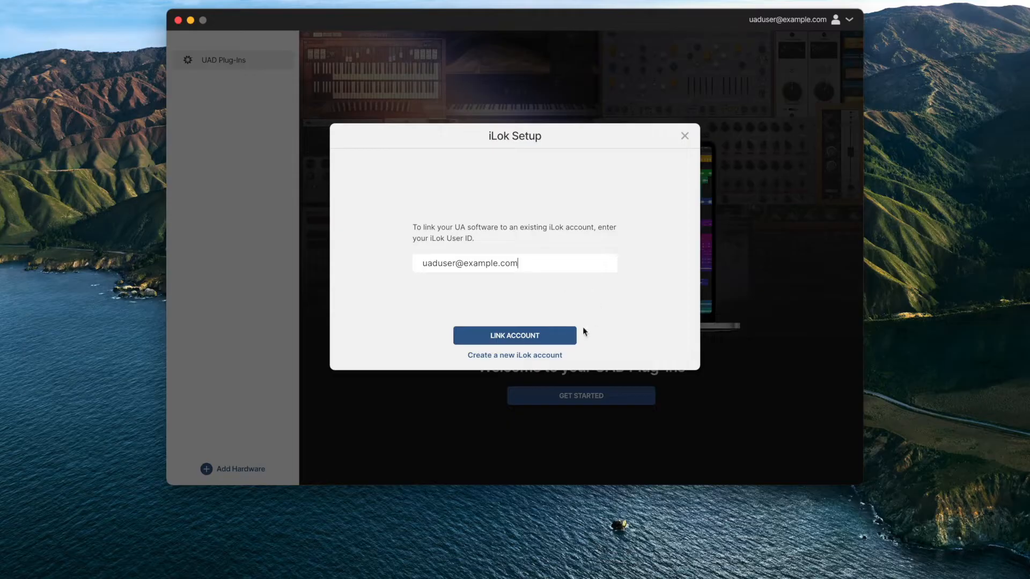
click(514, 335)
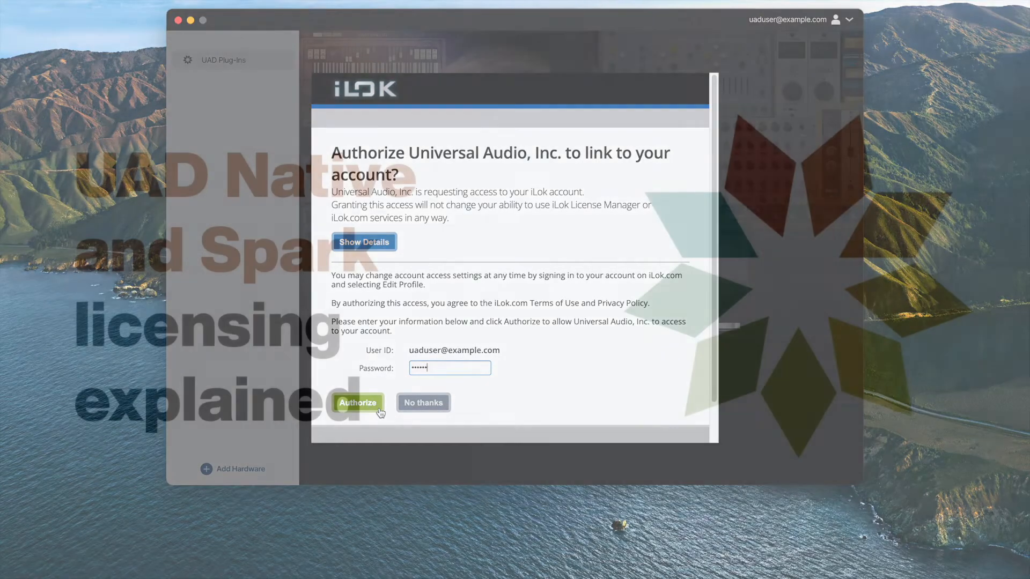
Authorize Universal Audio on the iLok page, revealing 29 downloadable UAD products.
click(358, 403)
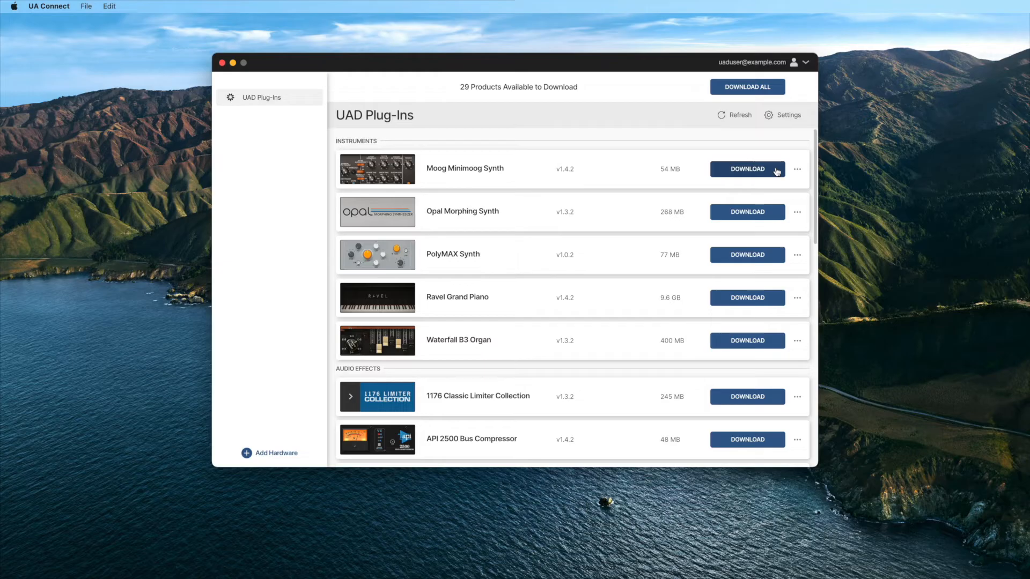
Download Moog Minimoog Synth and install Ravel Grand Piano onto Macintosh HD.
click(746, 169)
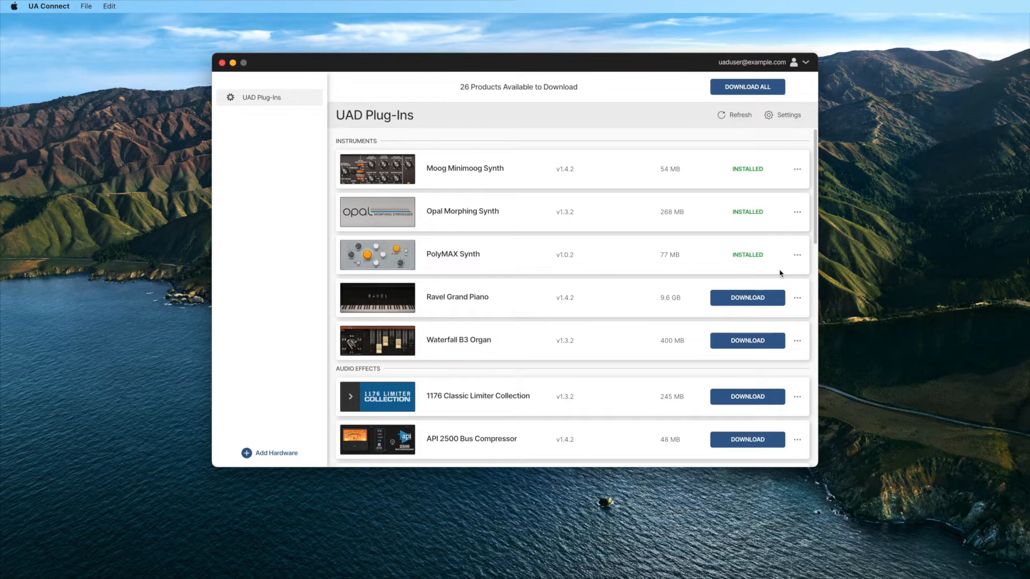
click(746, 298)
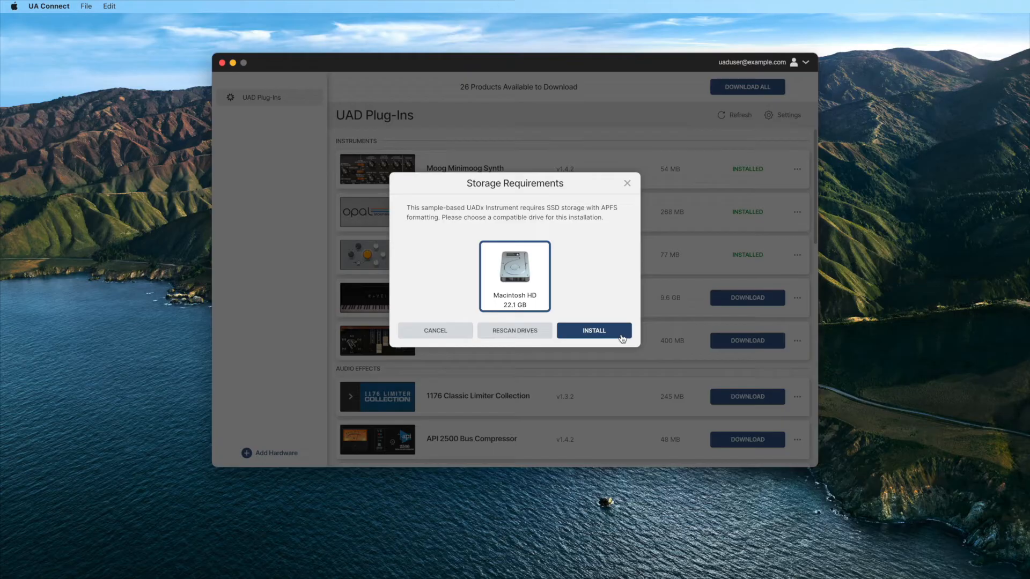
click(592, 330)
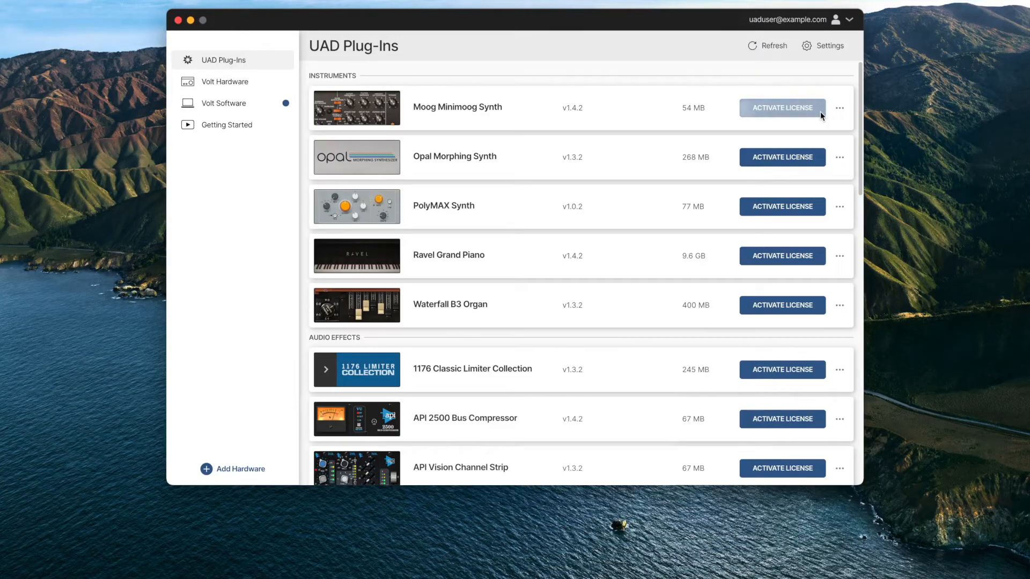
Activate licenses from the Moog Minimoog Synth row so all plug-ins show INSTALLED.
click(781, 108)
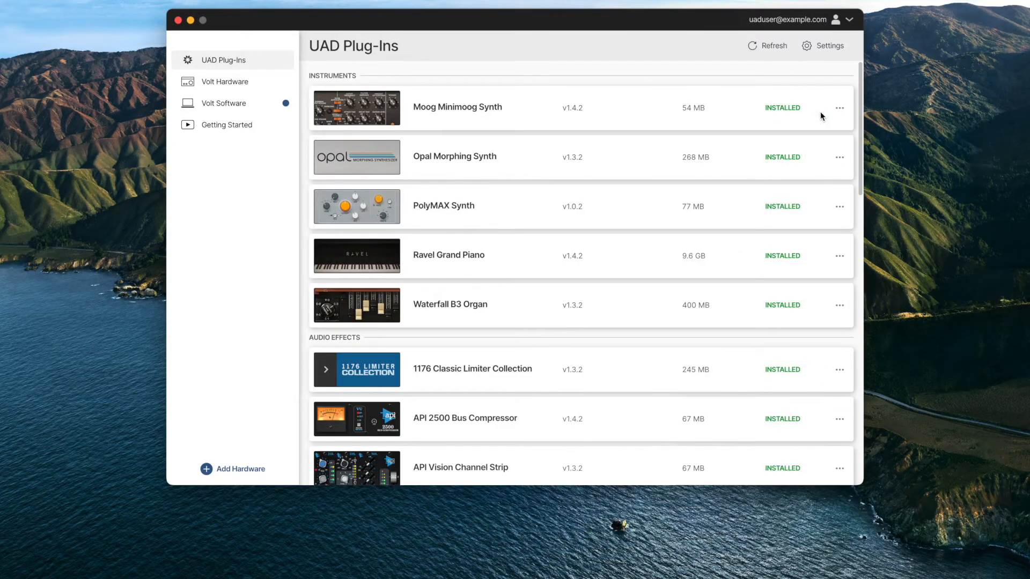